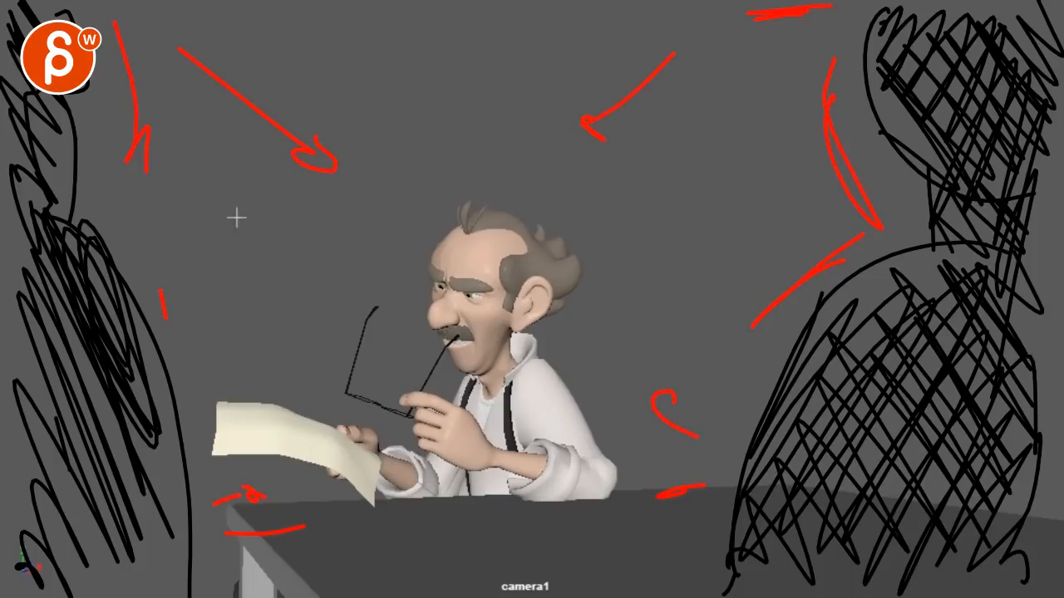
mouse_move(258, 252)
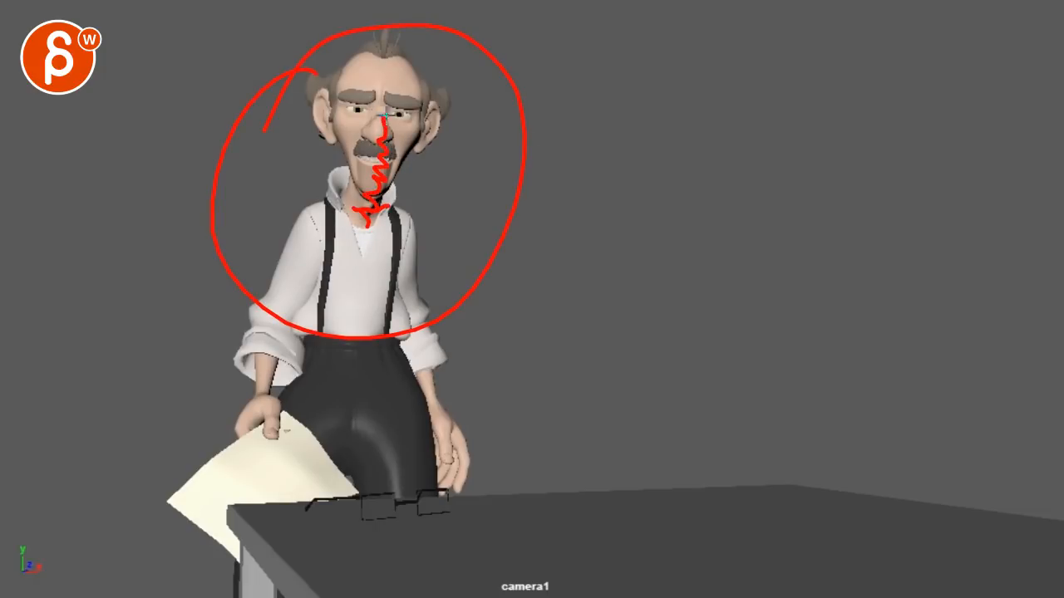
Scrub the playblast to frame 206, with the man standing over the desk gripping the paper
left_click_drag(324, 245, 403, 258)
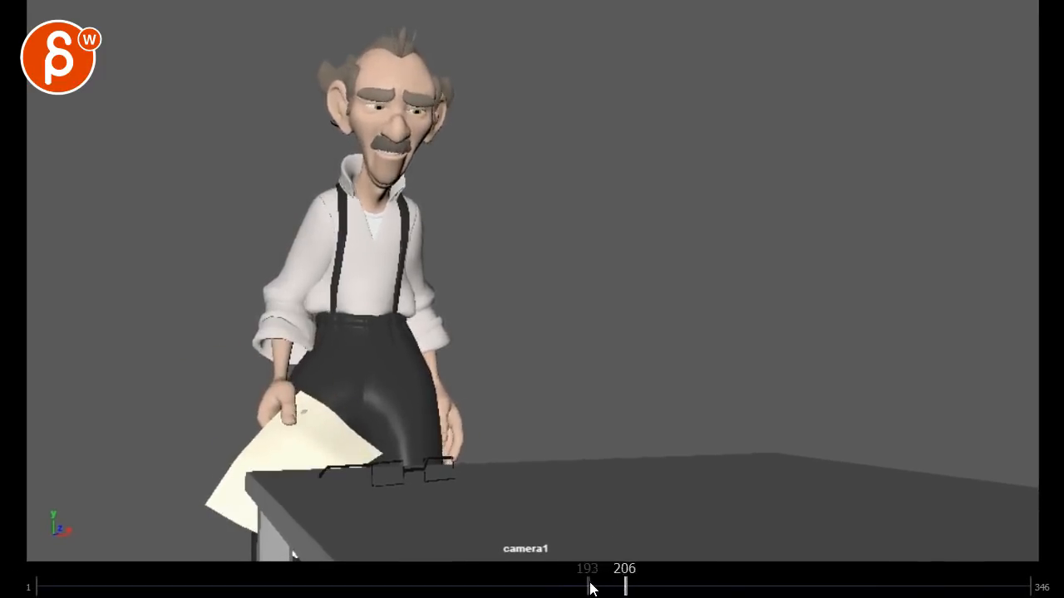
Step back to frame 197, then mark frames 219–280 with a red bracket
left_click_drag(625, 586, 590, 586)
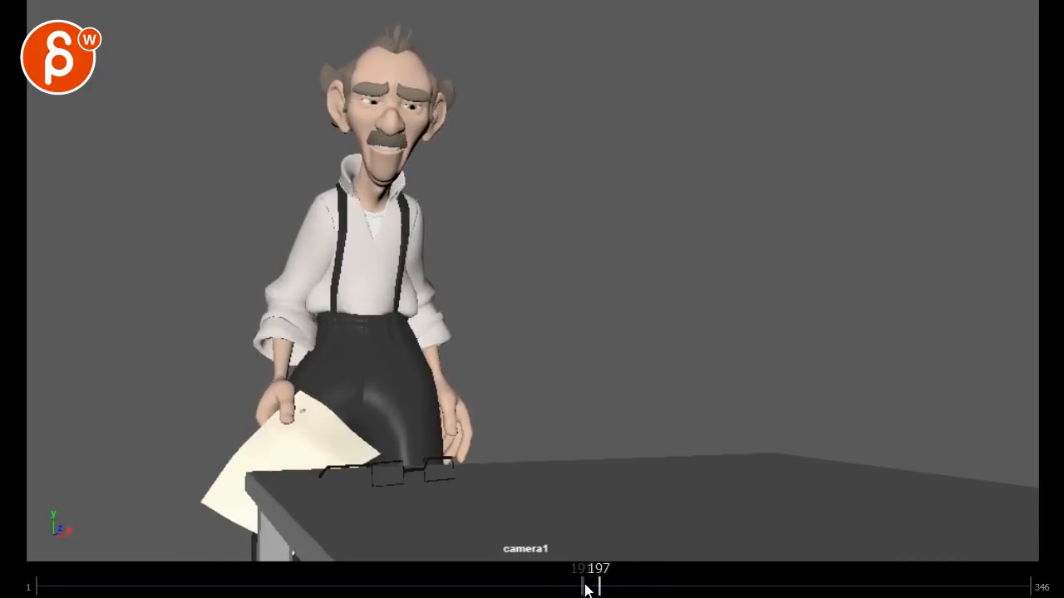
left_click_drag(585, 586, 646, 585)
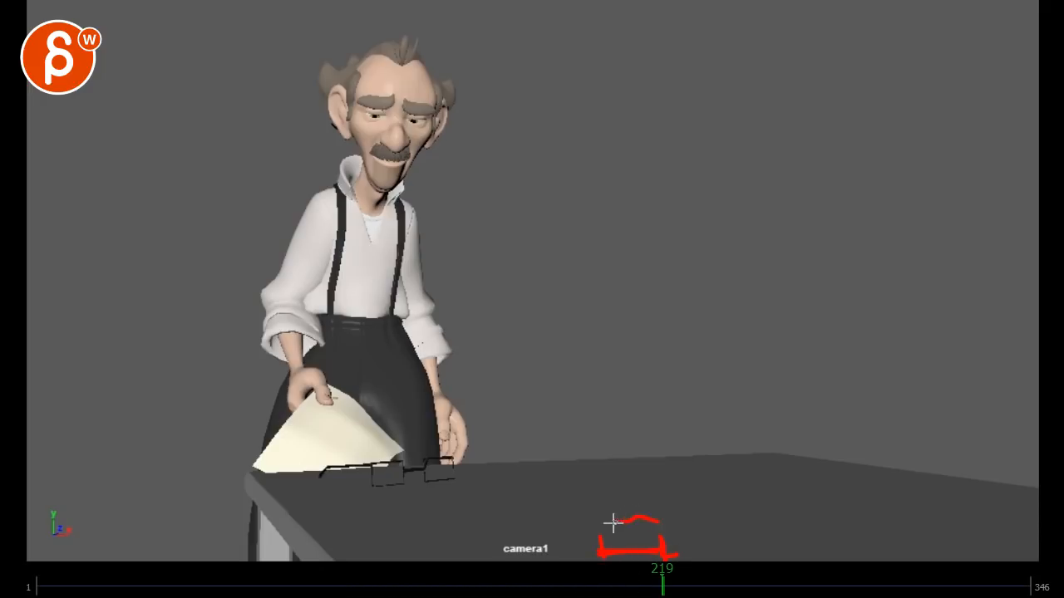
left_click(665, 586)
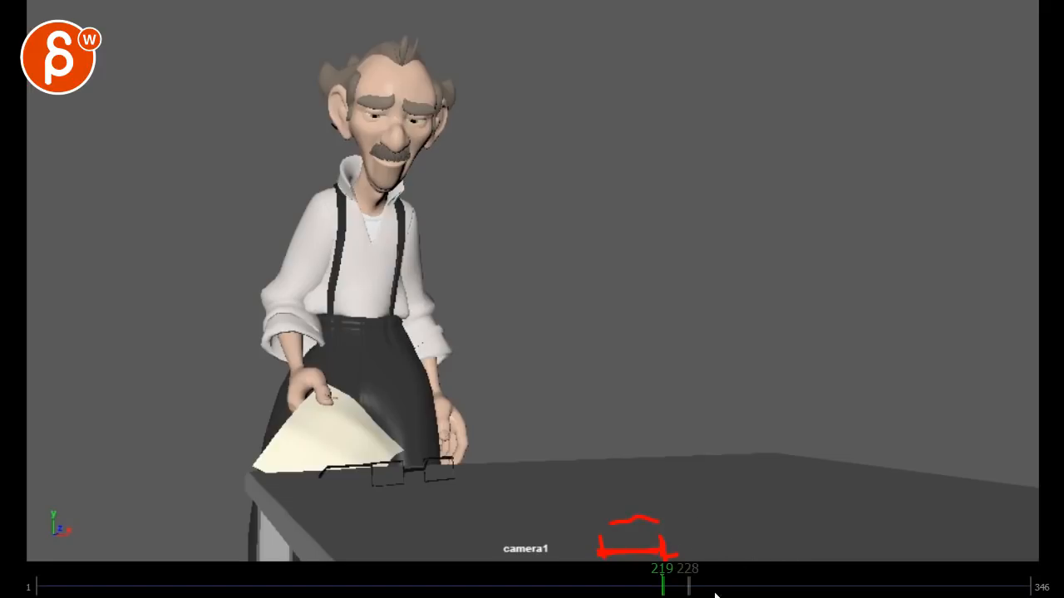
left_click_drag(690, 583, 773, 584)
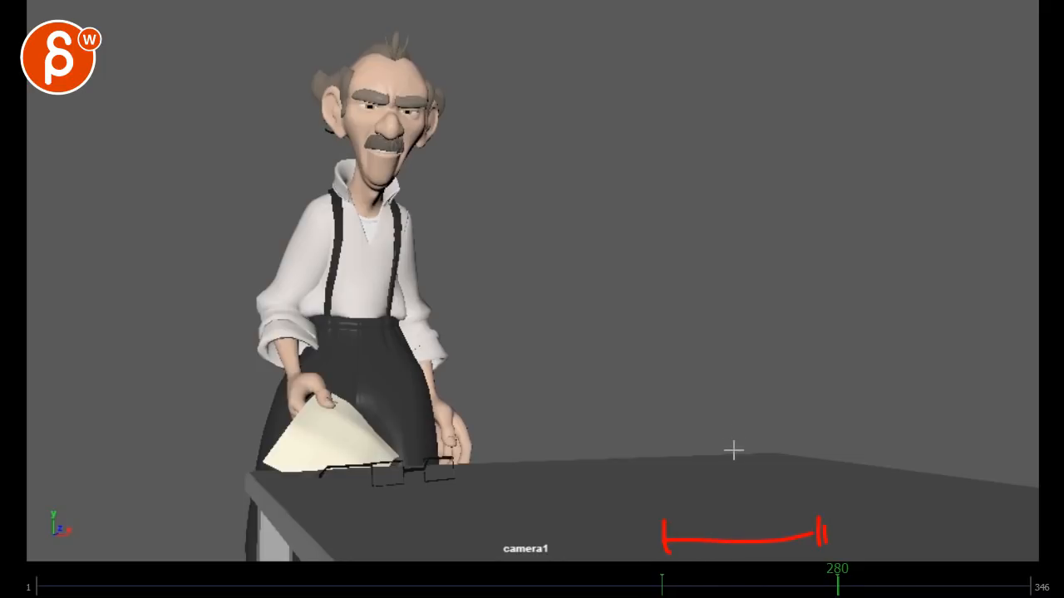
mouse_move(748, 453)
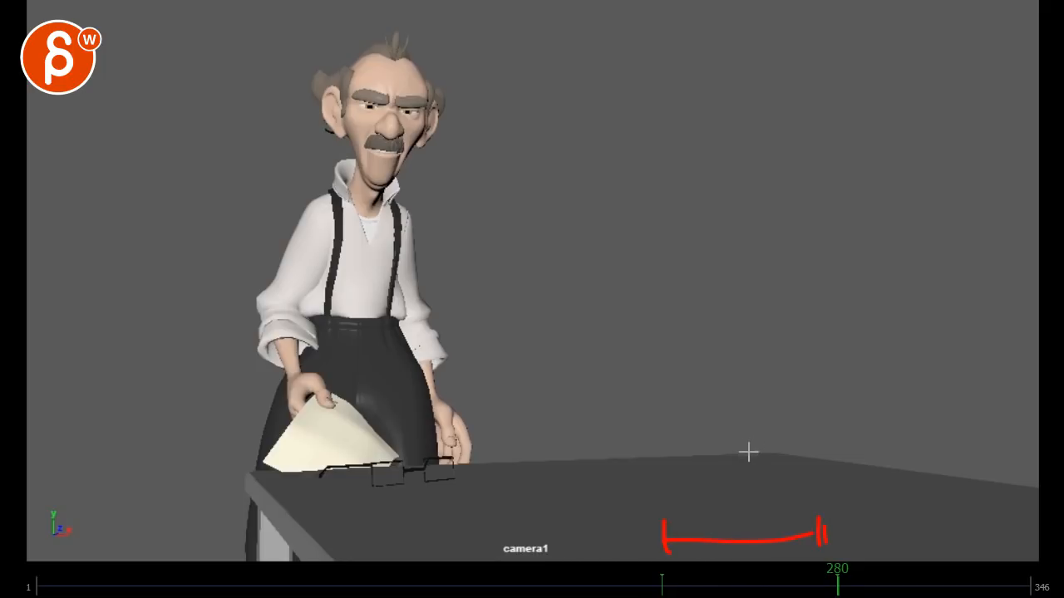
mouse_move(700, 484)
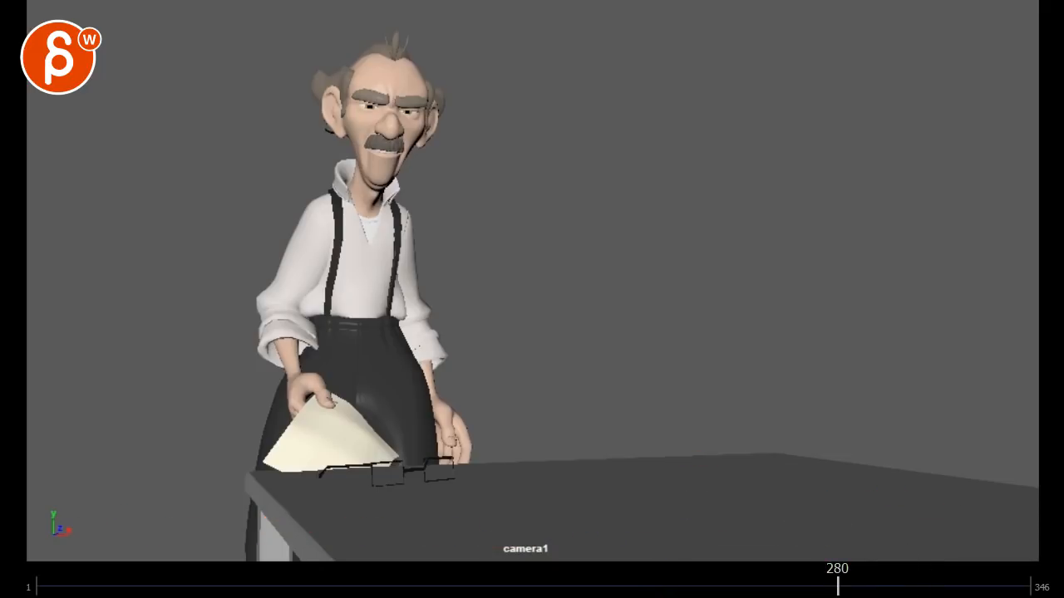
Compare frame 283 against 184, then check frames 293 and 281 before settling on 310
left_click_drag(838, 586, 831, 586)
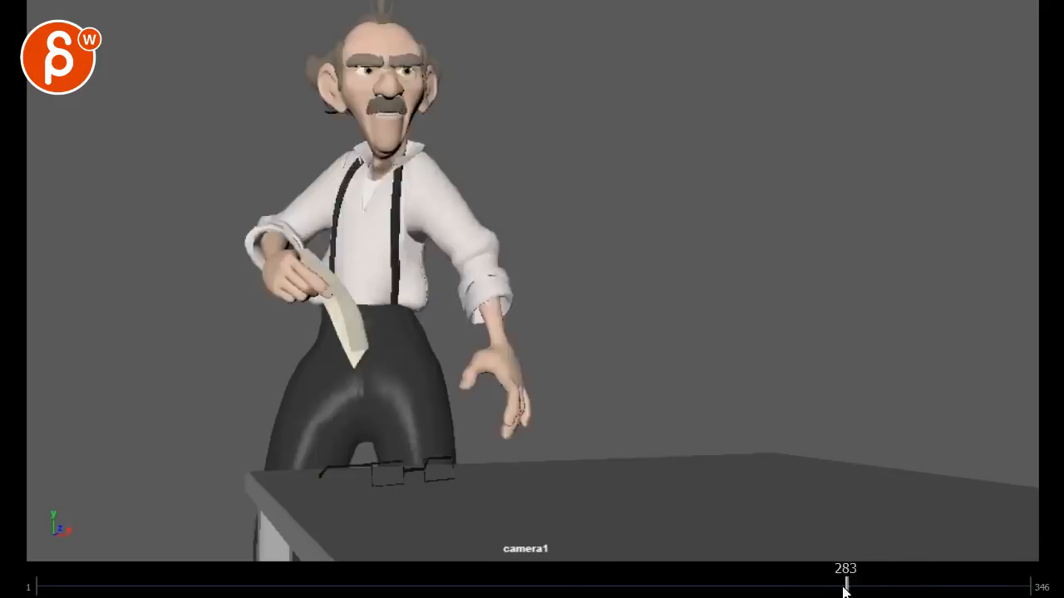
left_click_drag(845, 586, 341, 586)
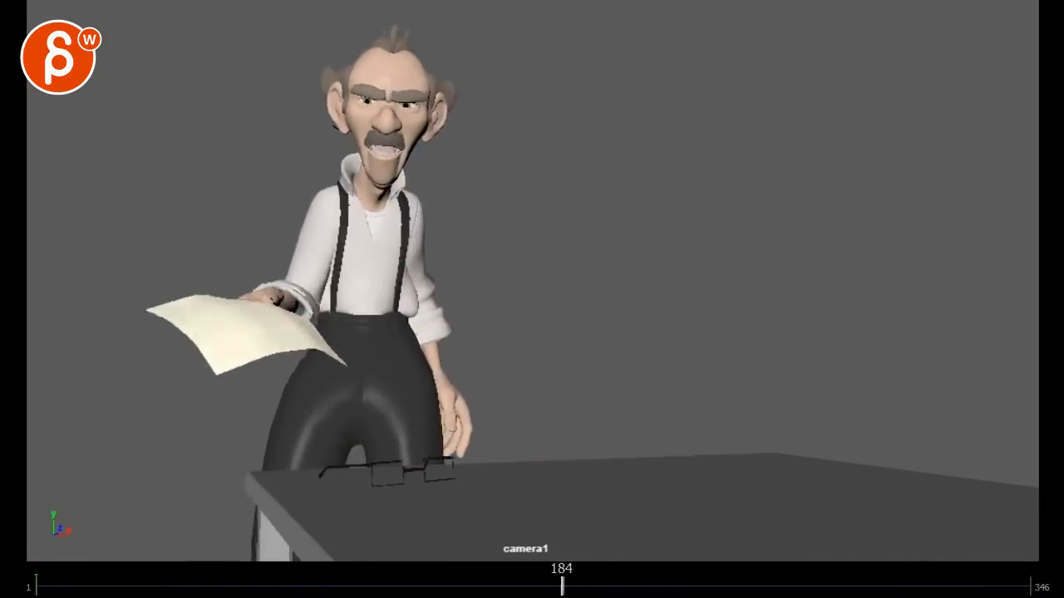
left_click_drag(562, 587, 1002, 588)
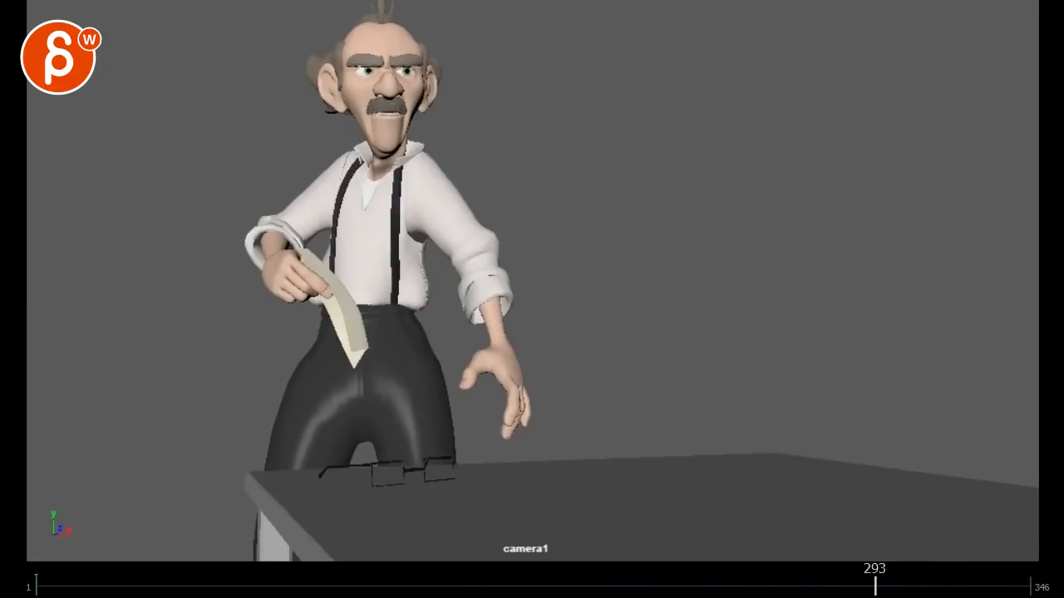
left_click_drag(873, 585, 839, 585)
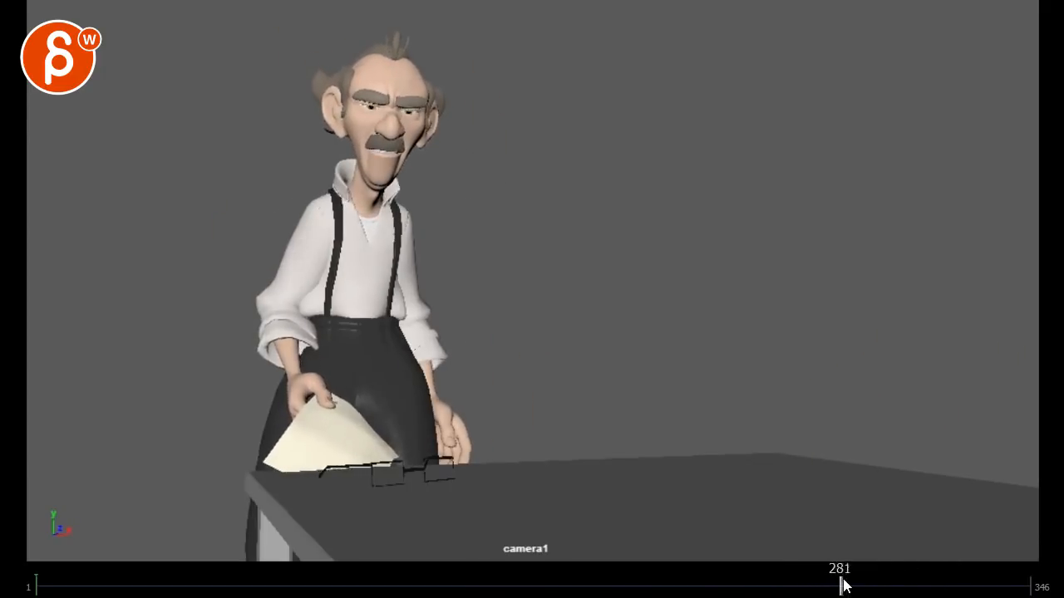
left_click_drag(840, 586, 957, 586)
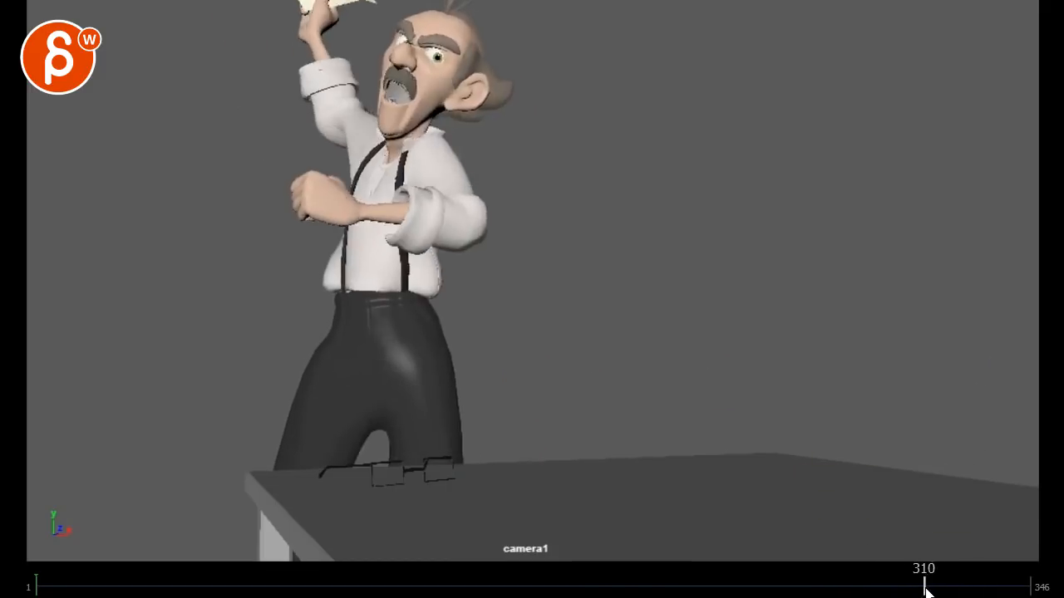
left_click_drag(925, 587, 961, 588)
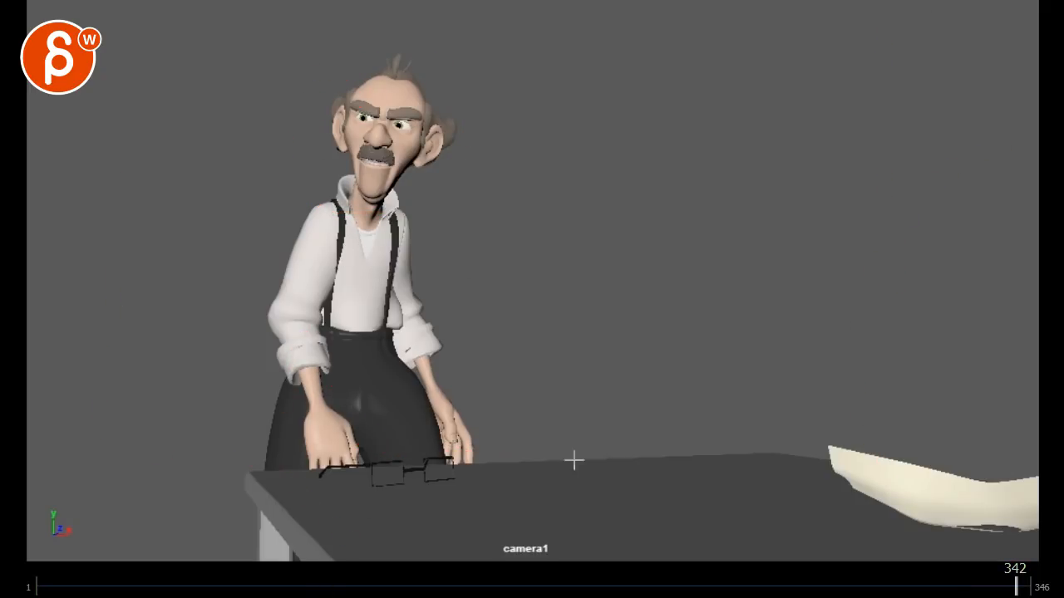
Rewind the playblast from frame 342 back to frame 59
left_click_drag(571, 459, 428, 349)
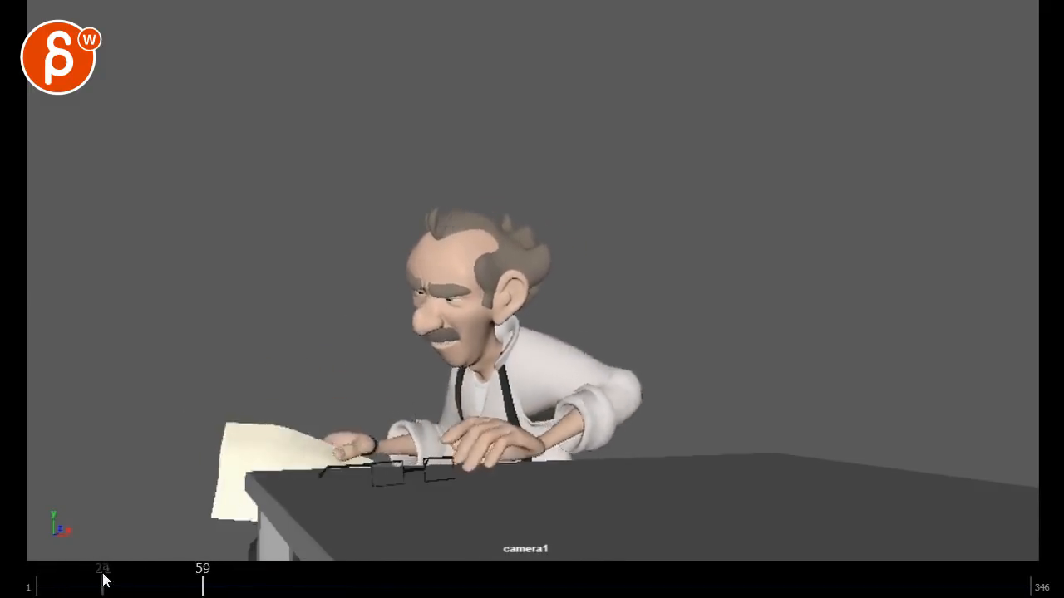
Scrub back to where he lifts his glasses, then forward to frame 56
left_click_drag(203, 584, 103, 585)
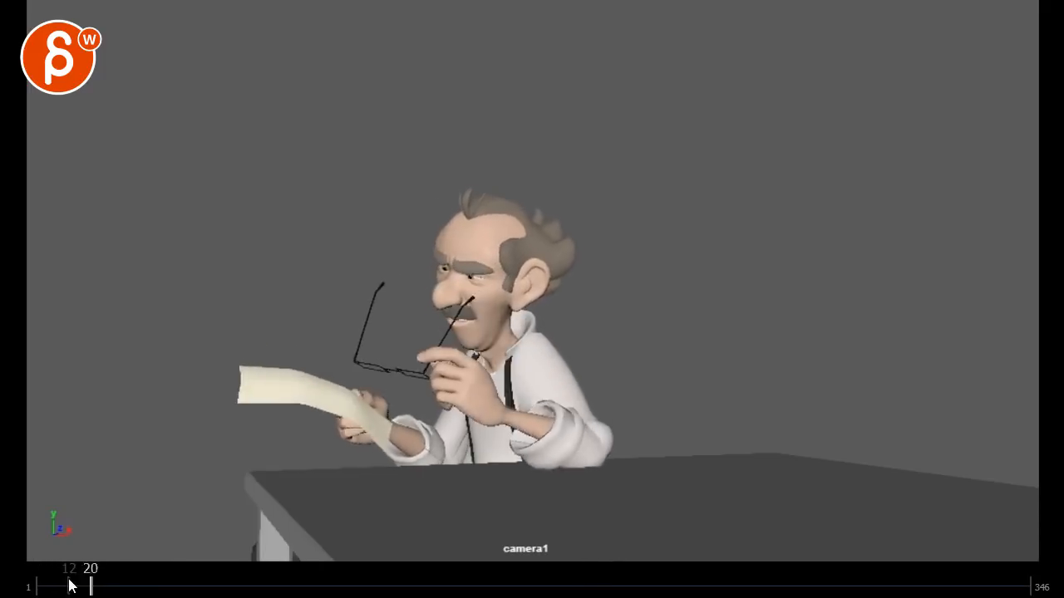
left_click_drag(71, 586, 195, 586)
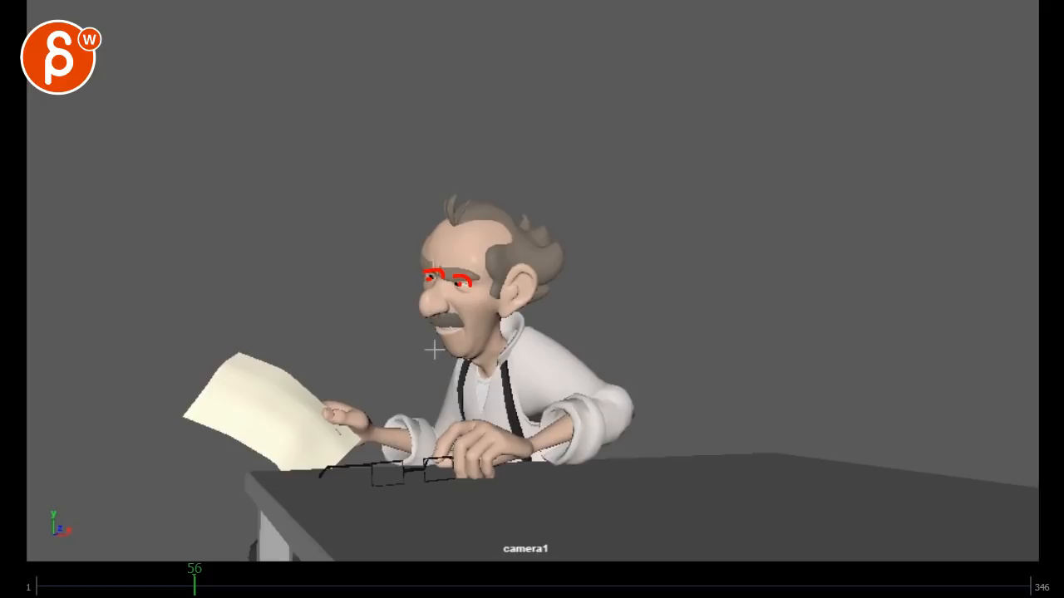
mouse_move(529, 324)
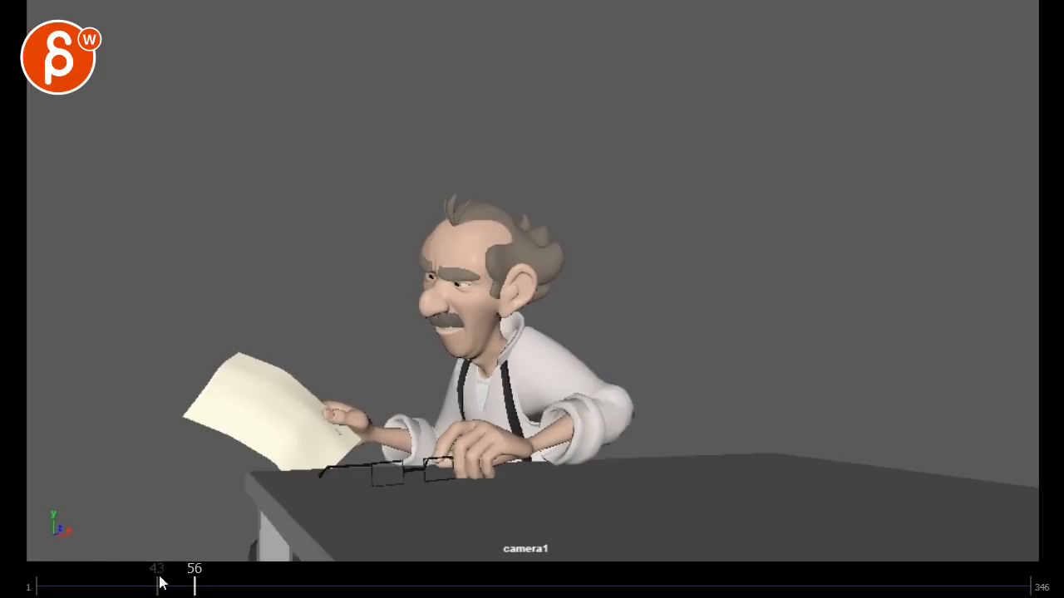
Check his eyeline at frames 43 and 28, then jump to frame 62
left_click_drag(172, 586, 123, 586)
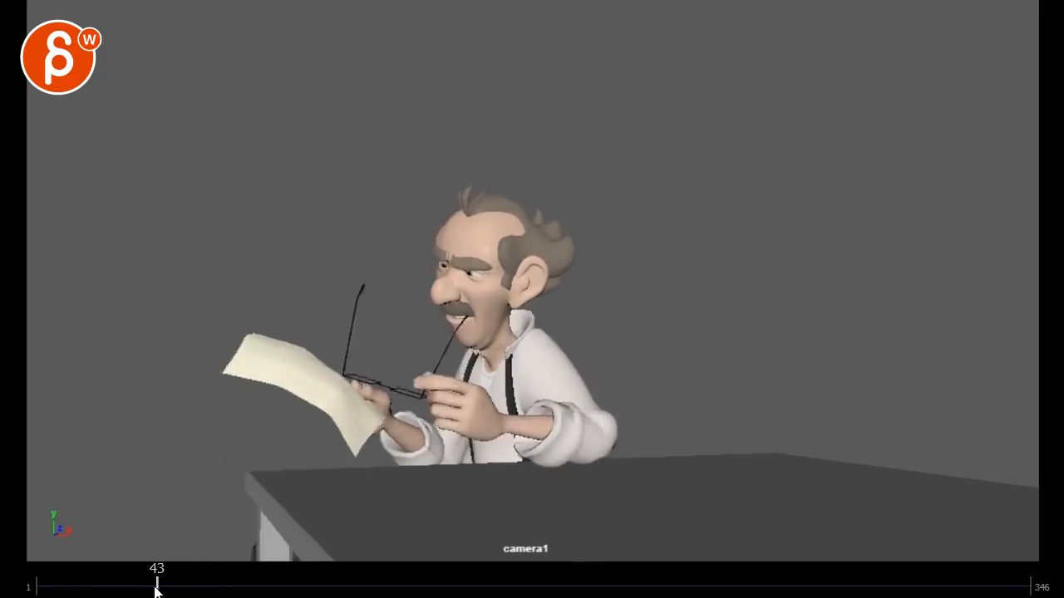
left_click_drag(156, 585, 133, 585)
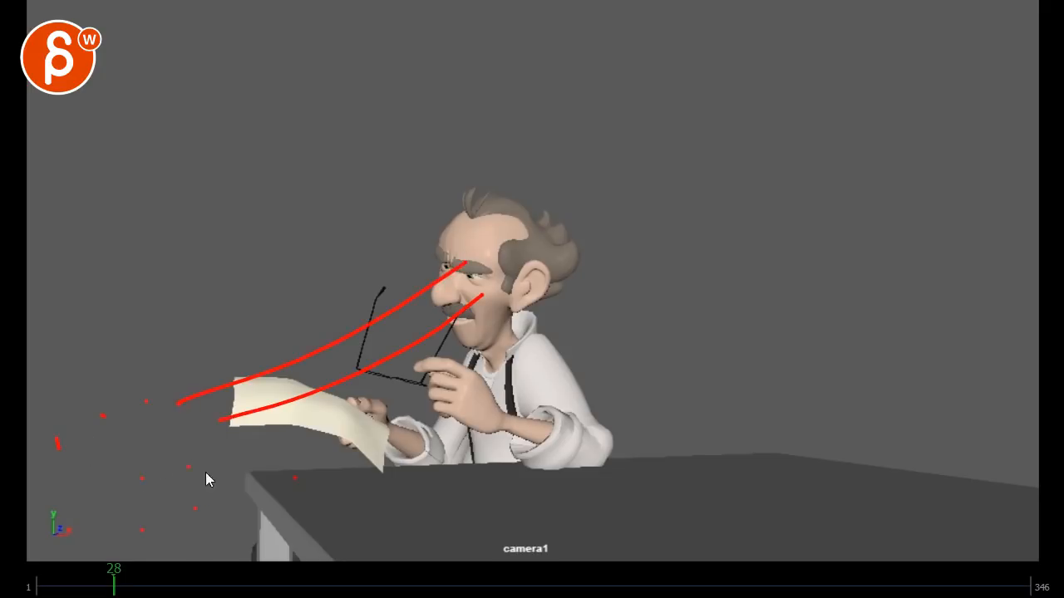
left_click_drag(116, 586, 212, 585)
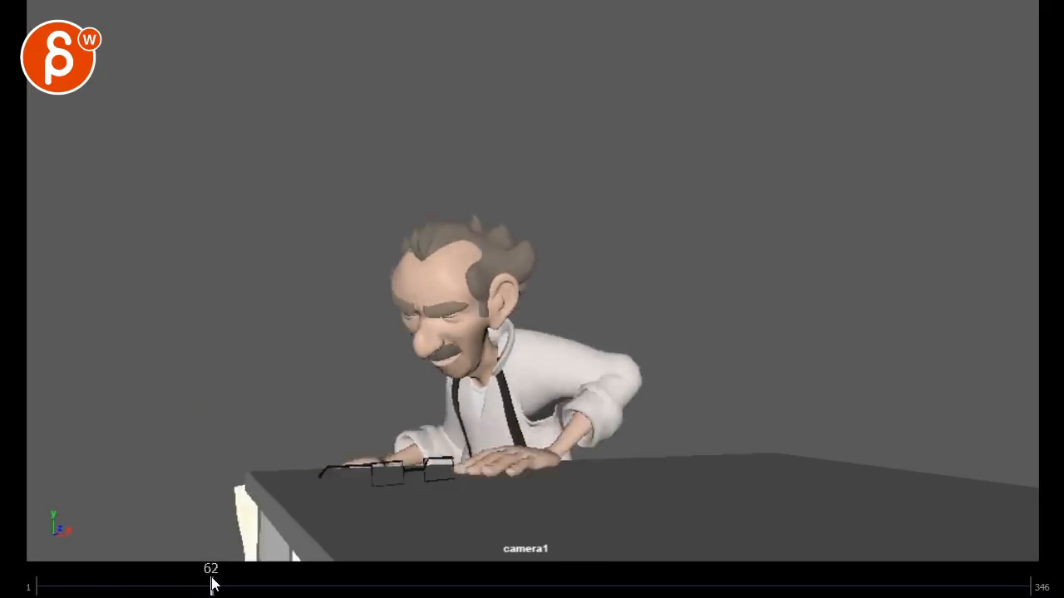
Scrub from frame 111 through the paper wave and desk slam to frame 335
left_click_drag(212, 586, 291, 586)
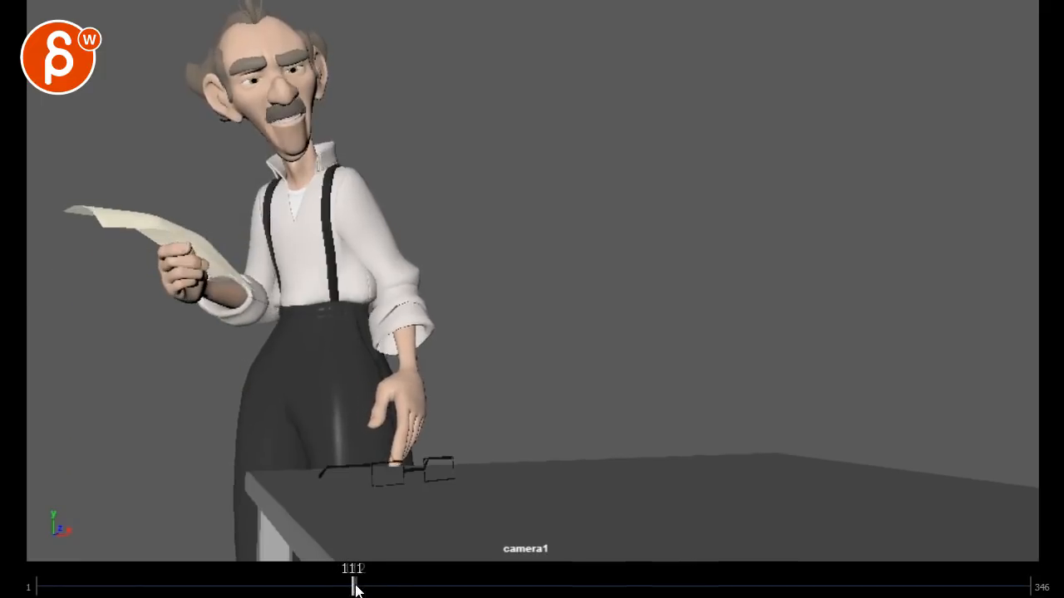
left_click_drag(356, 585, 395, 586)
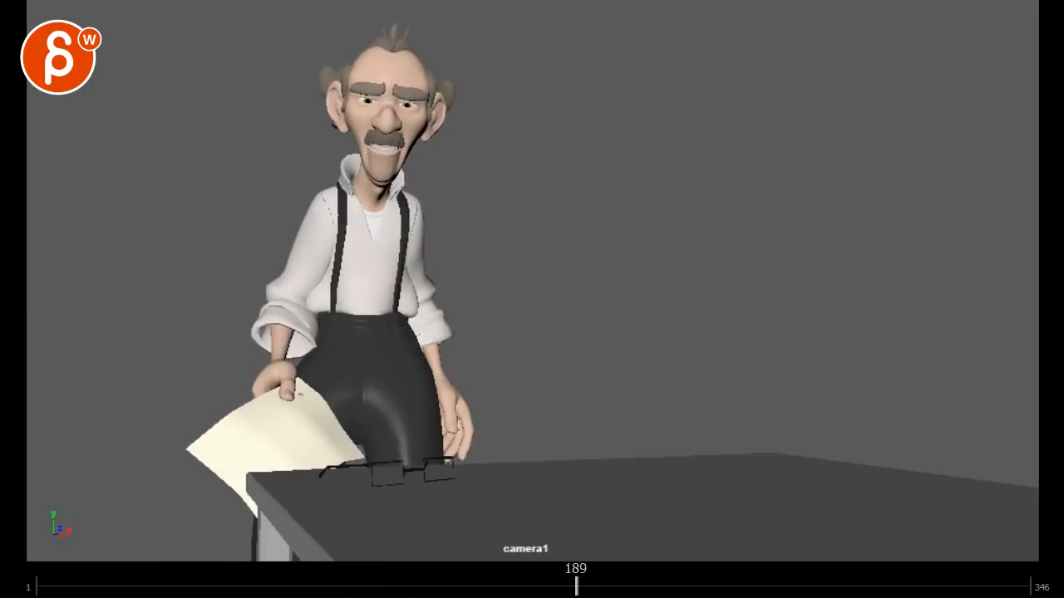
left_click_drag(577, 588, 485, 588)
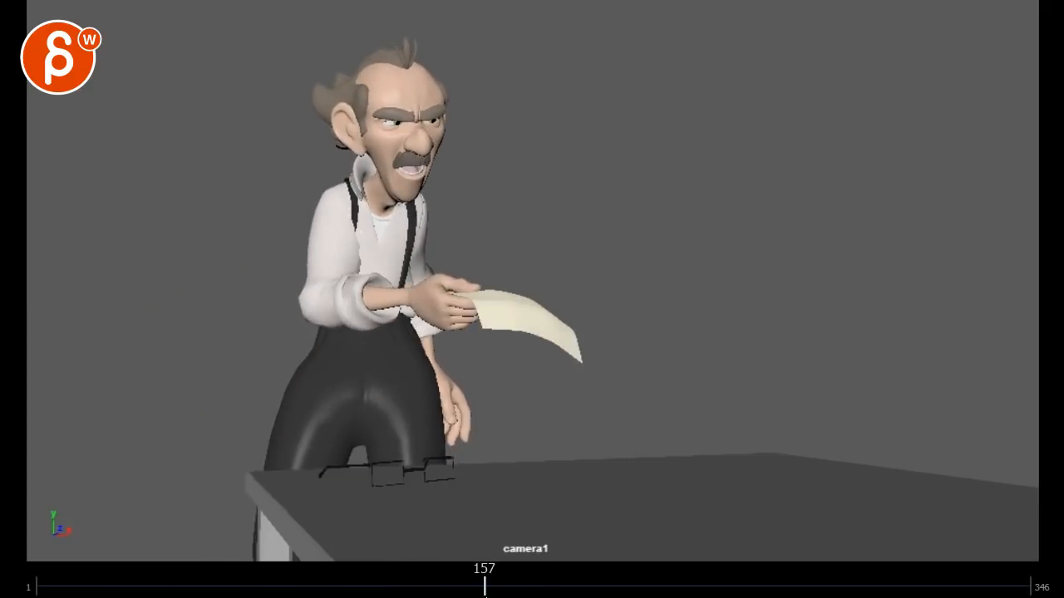
left_click_drag(486, 585, 593, 586)
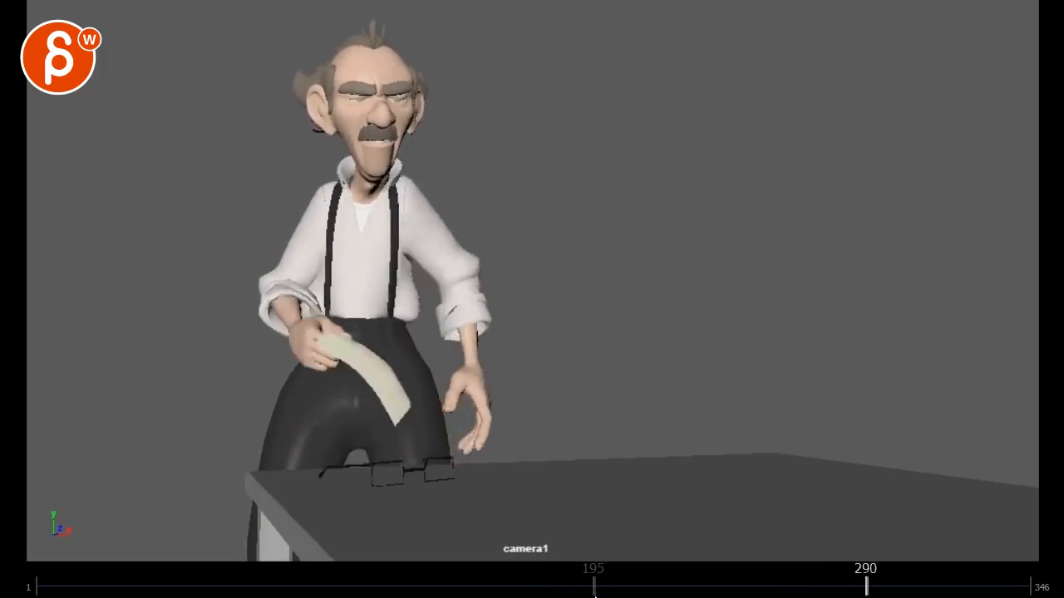
left_click_drag(595, 586, 675, 586)
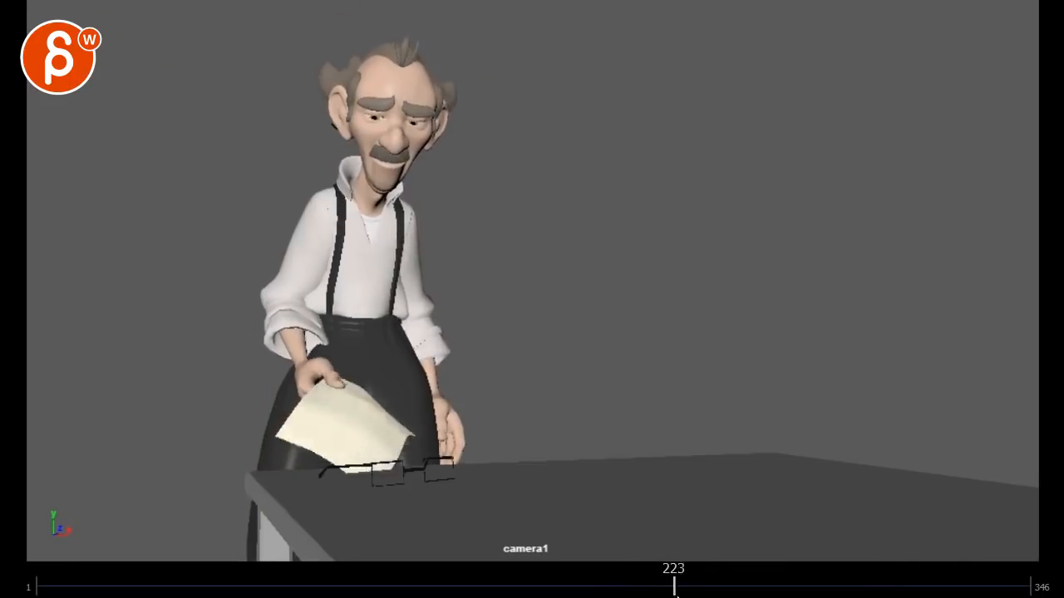
left_click_drag(675, 586, 825, 586)
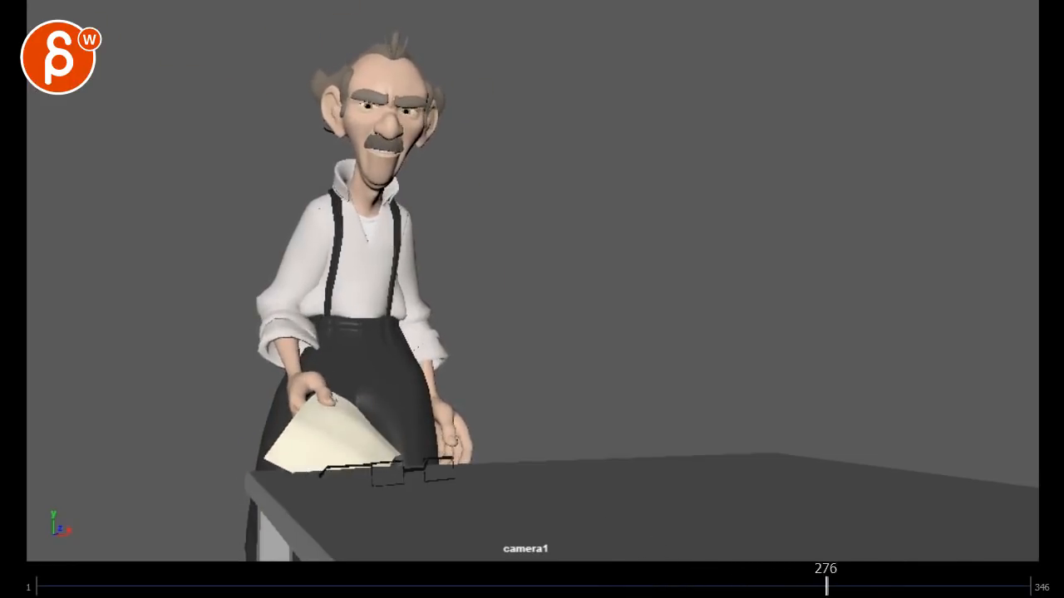
left_click_drag(827, 586, 860, 585)
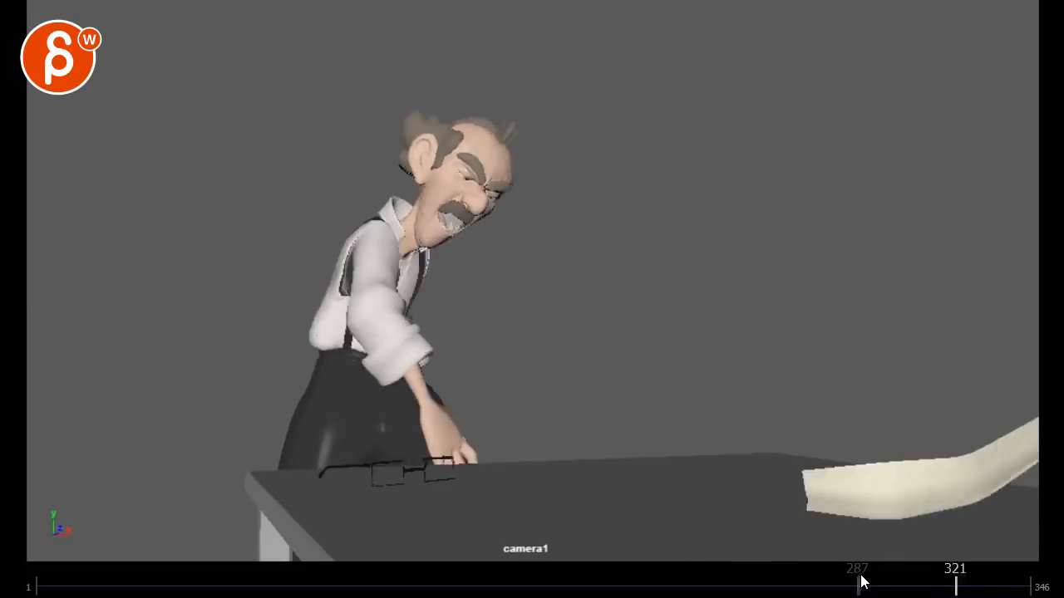
left_click_drag(856, 588, 968, 587)
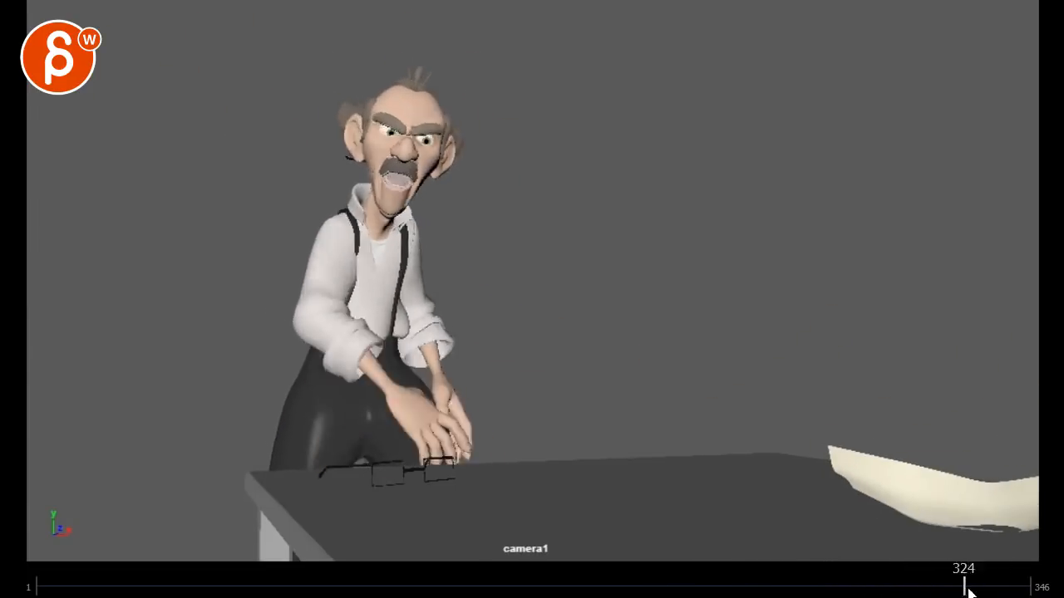
left_click_drag(962, 586, 987, 585)
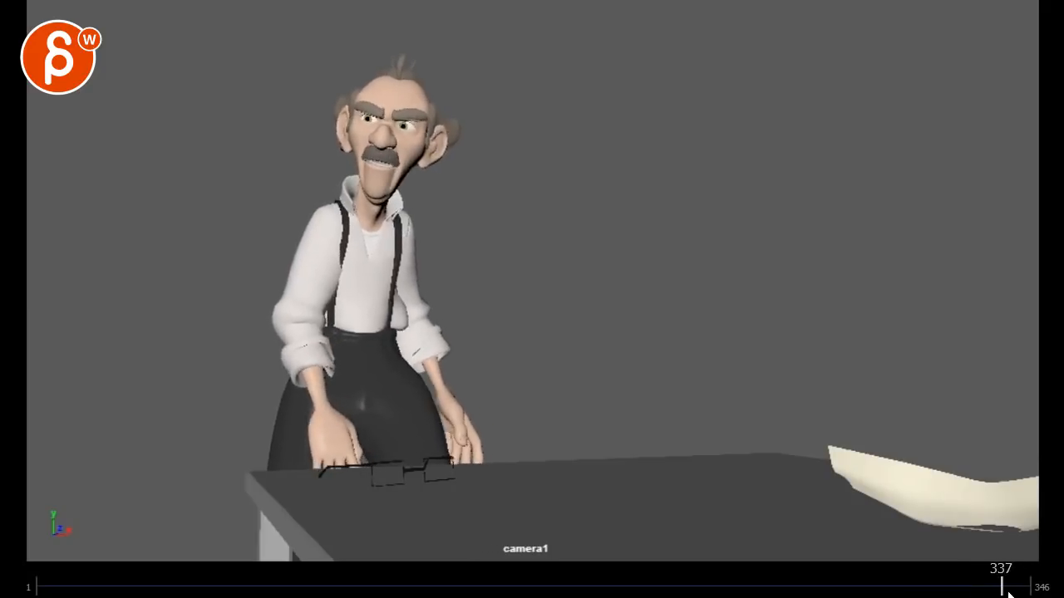
left_click_drag(1001, 586, 988, 586)
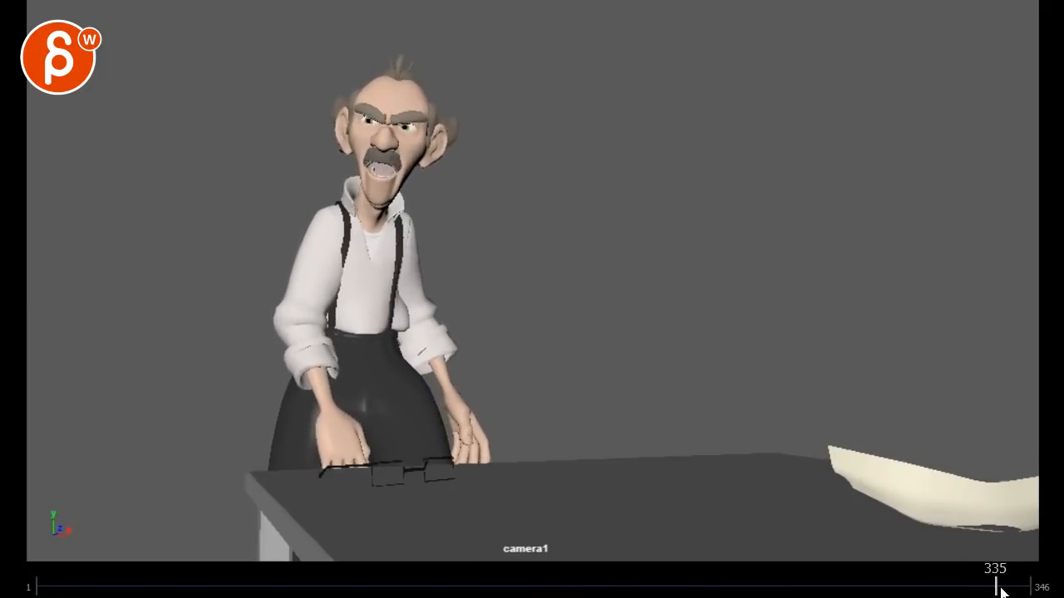
Jump back to frame 167 mid-rise and re-scrub through frames 246 and 272 to the slam
left_click(995, 586)
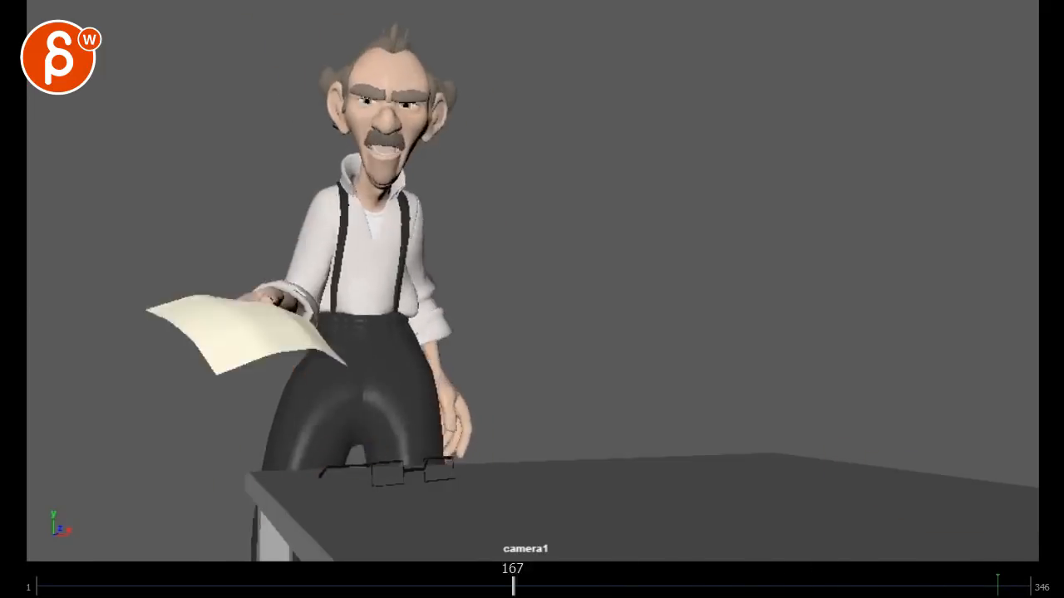
left_click_drag(512, 587, 324, 586)
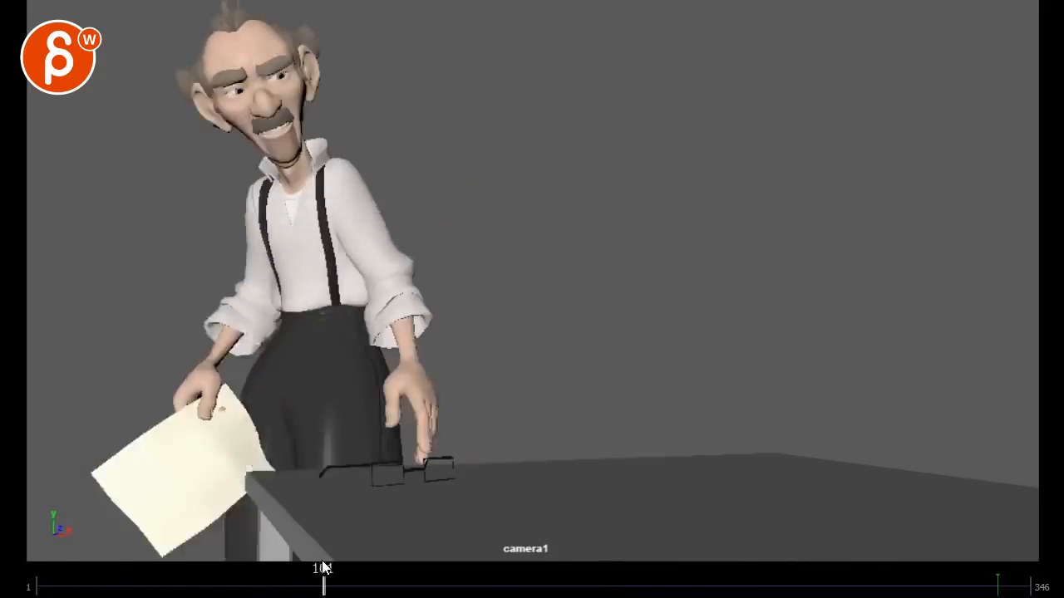
left_click_drag(324, 585, 738, 585)
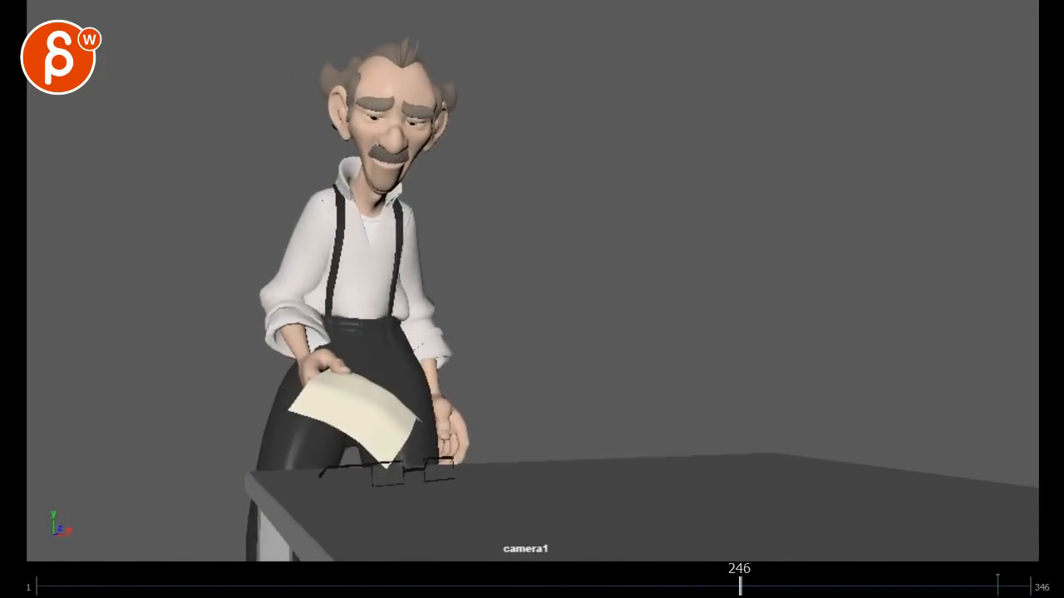
left_click_drag(740, 584, 809, 584)
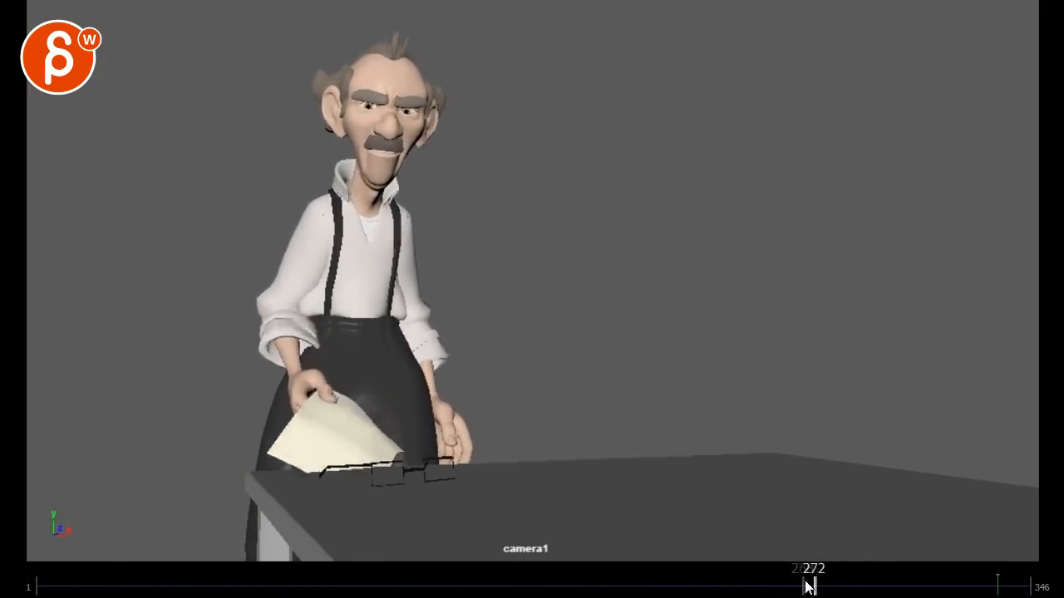
left_click_drag(804, 586, 827, 585)
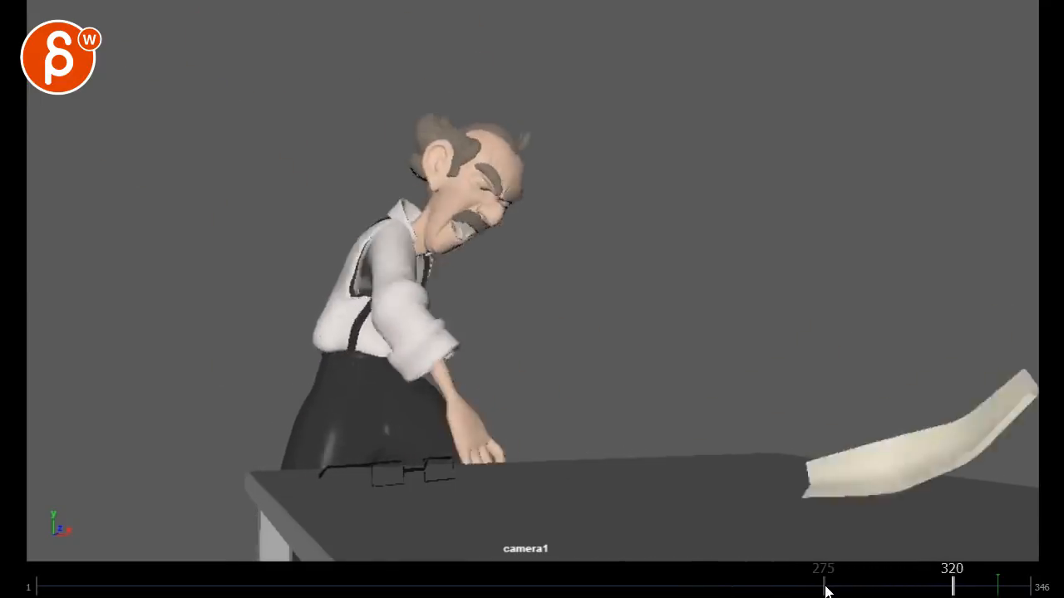
left_click_drag(827, 586, 947, 573)
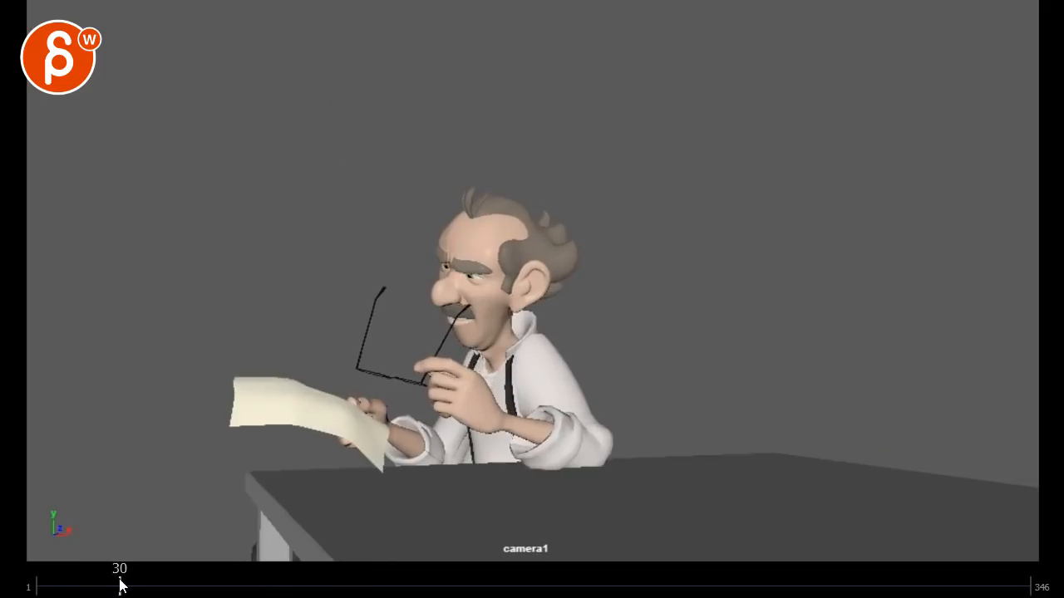
Scrub through frames 212 and 286 to the slam follow-through at frame 328
left_click_drag(120, 586, 530, 586)
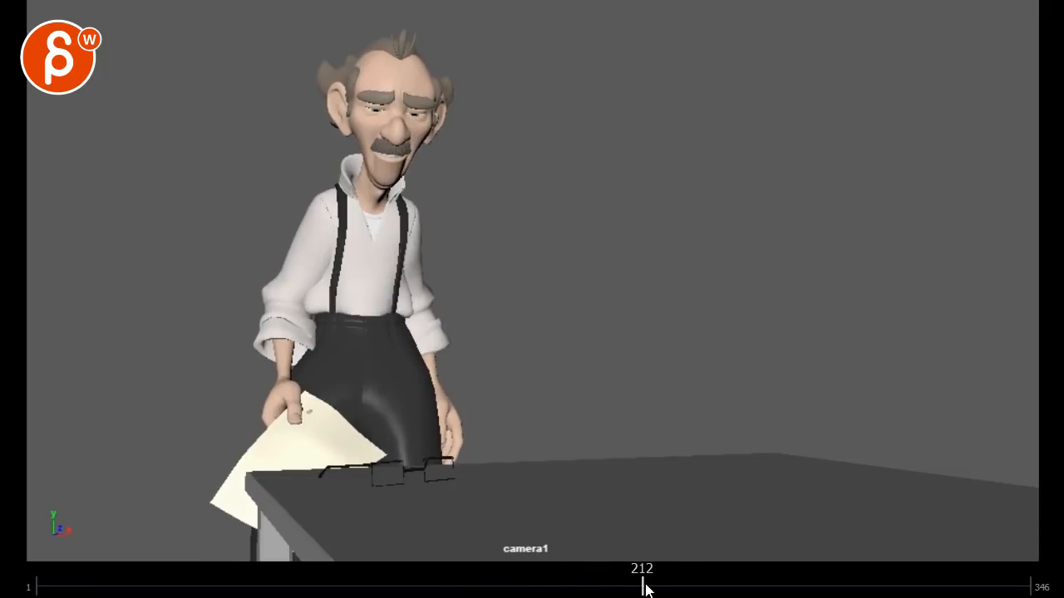
left_click_drag(642, 586, 856, 585)
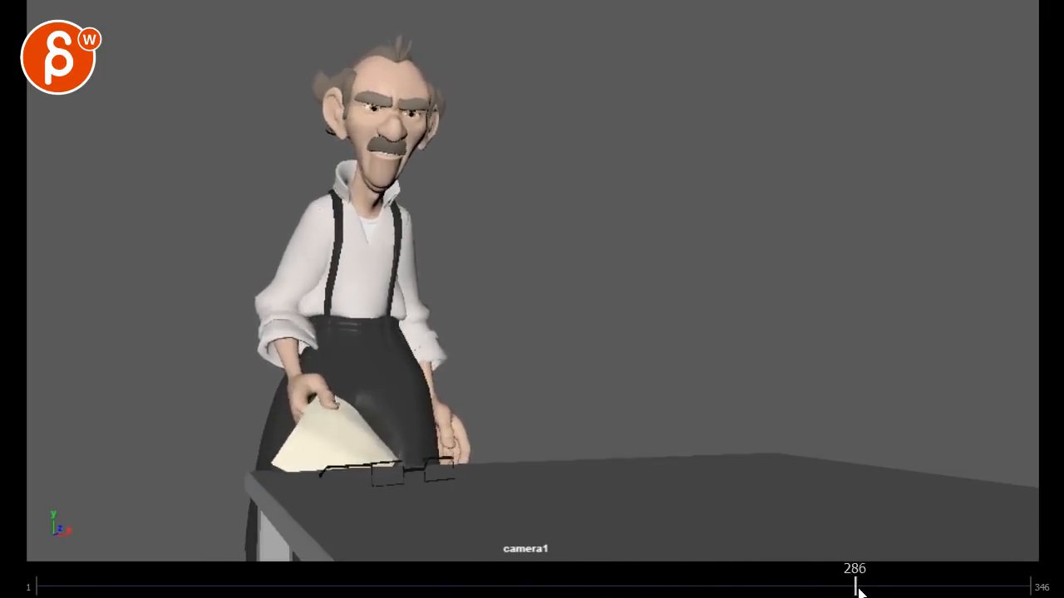
left_click_drag(856, 585, 974, 586)
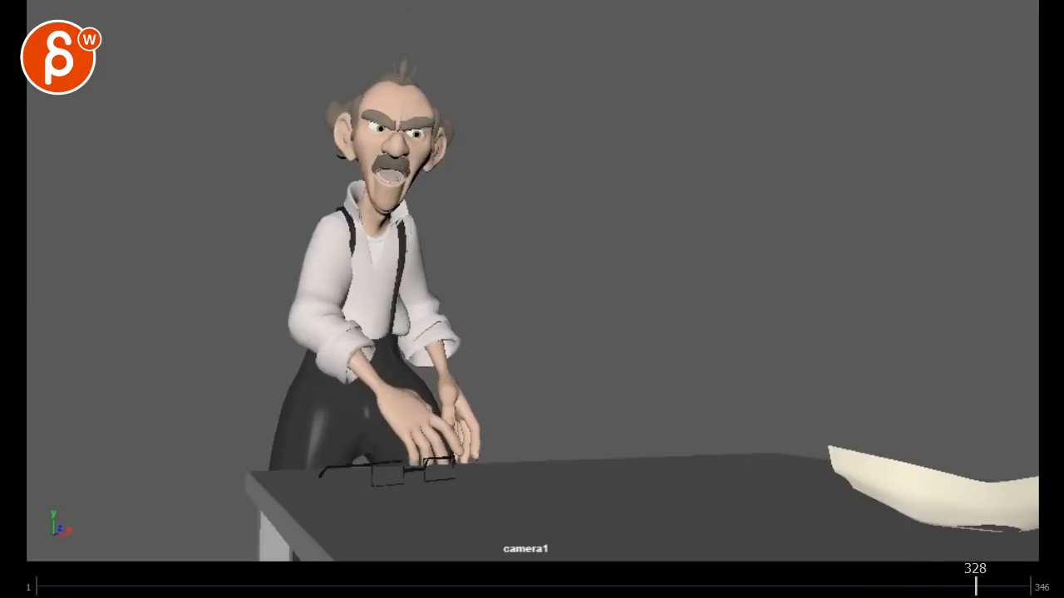
Return to the start and scrub through frames 25 and 63 to frame 141
left_click(1006, 586)
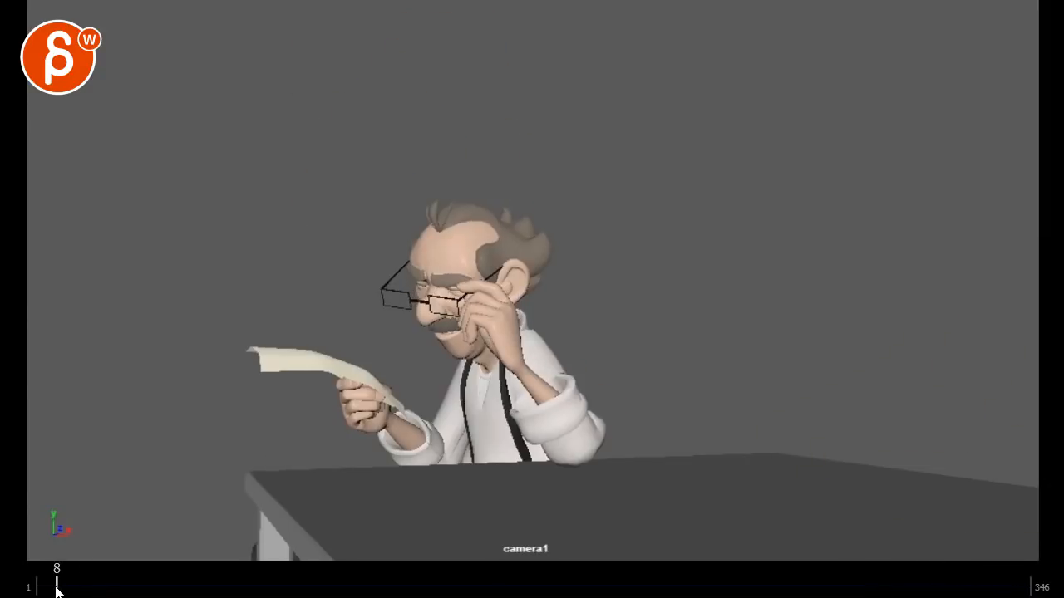
left_click_drag(57, 588, 106, 589)
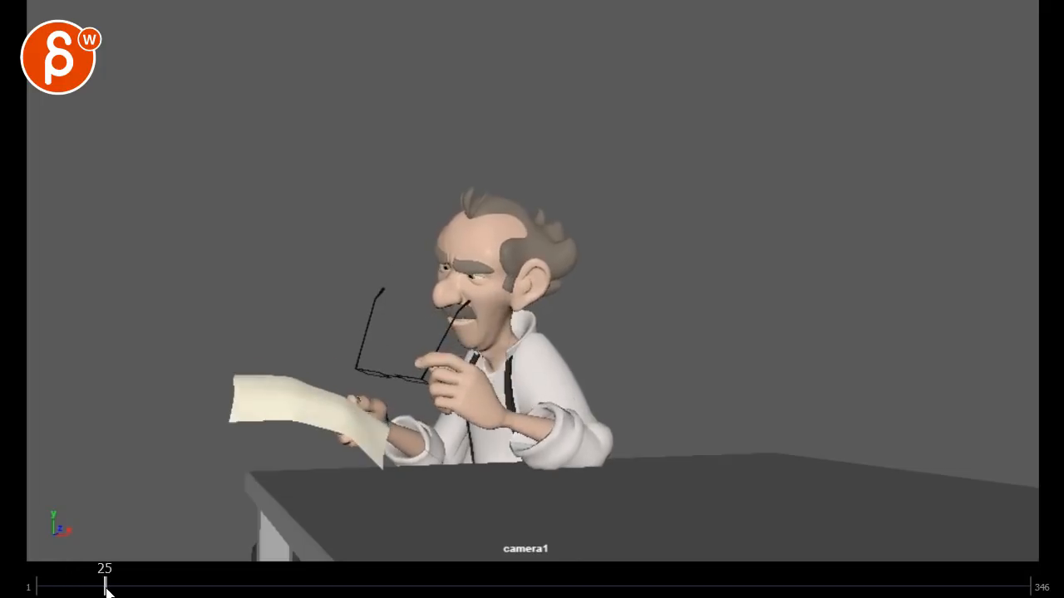
left_click_drag(107, 585, 215, 586)
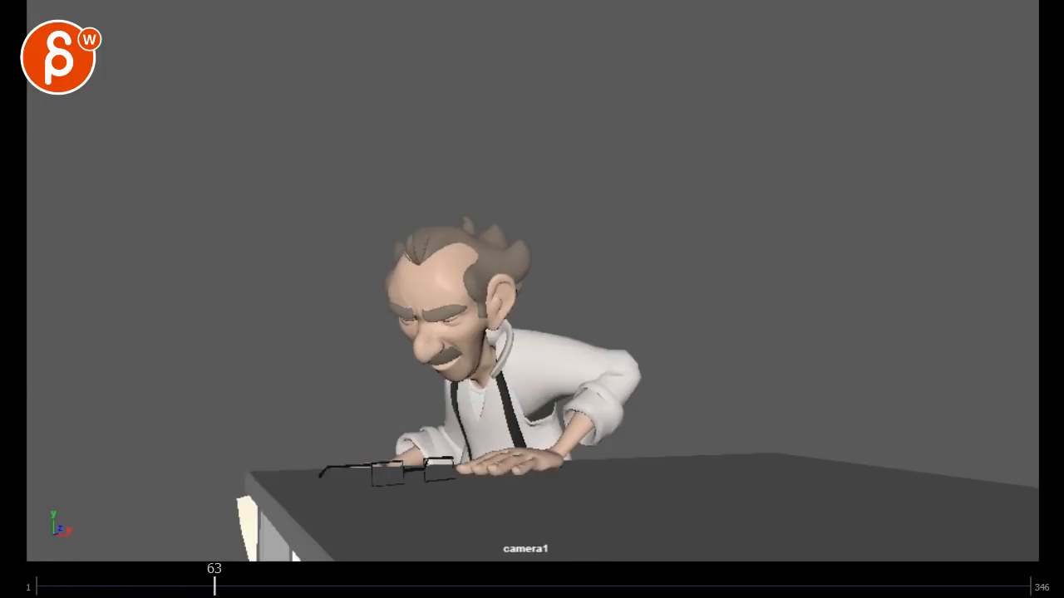
left_click_drag(214, 586, 439, 585)
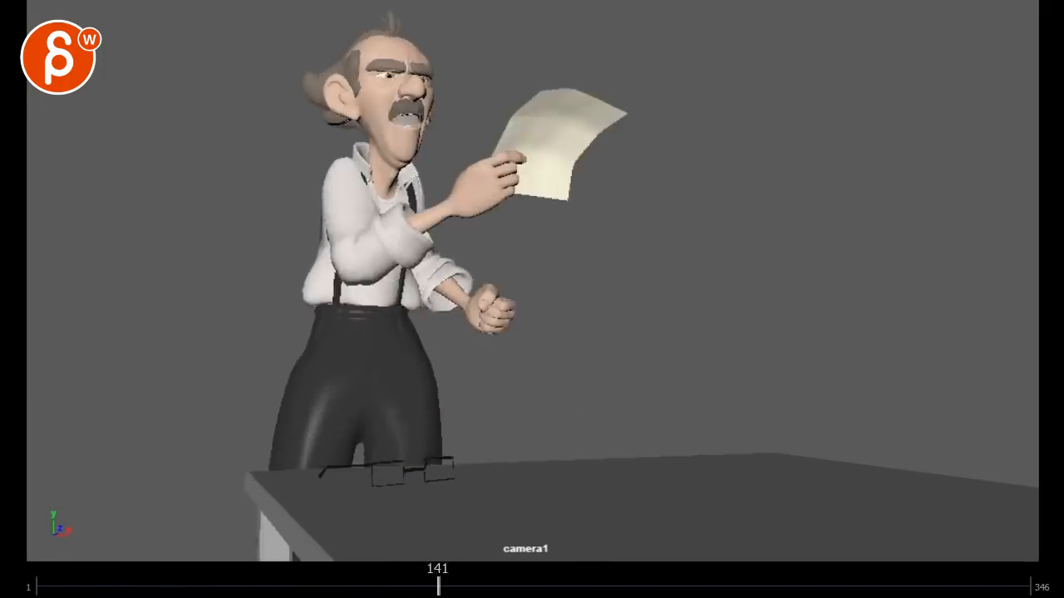